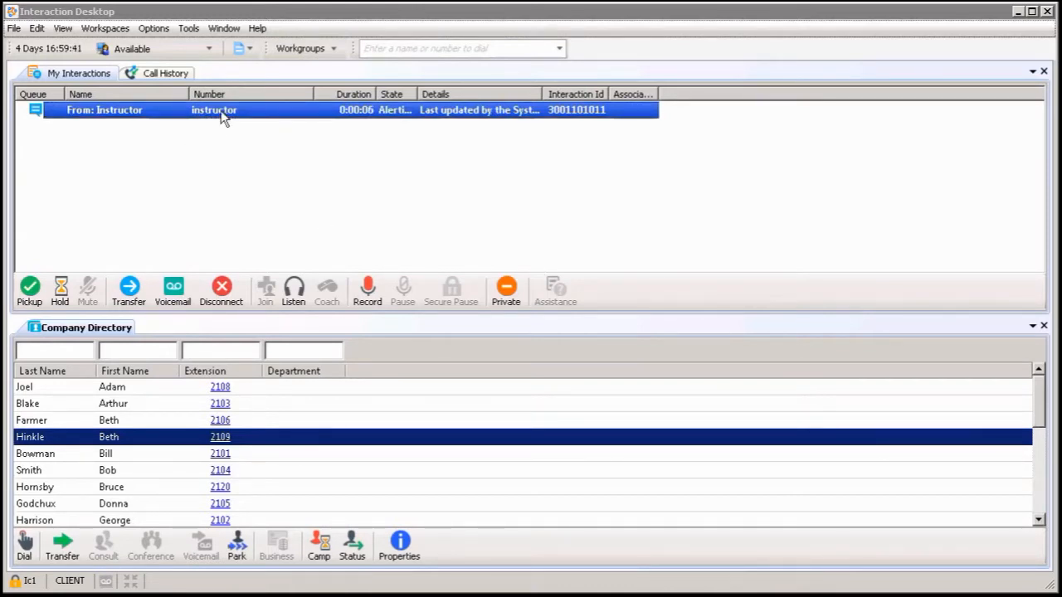
mouse_move(29, 285)
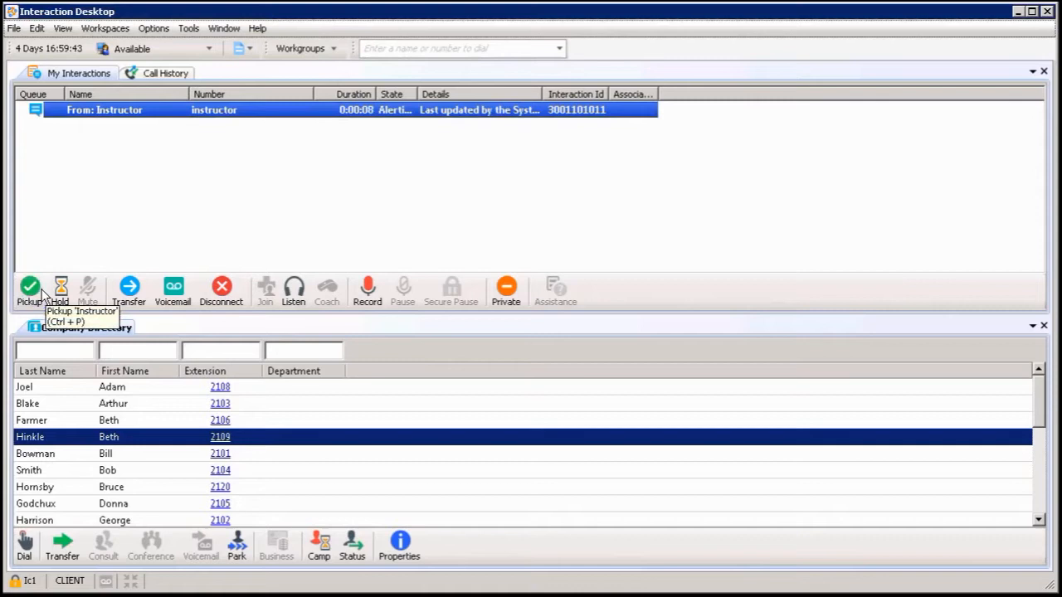
Answer the incoming Instructor chat and send the reply 'hi how are you'
click(30, 290)
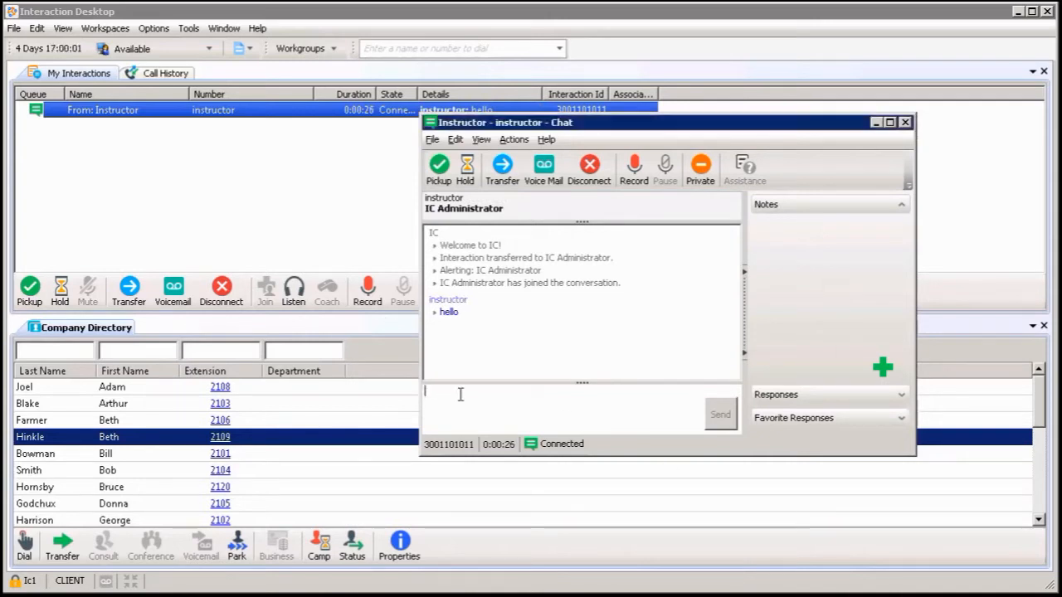
text(h)
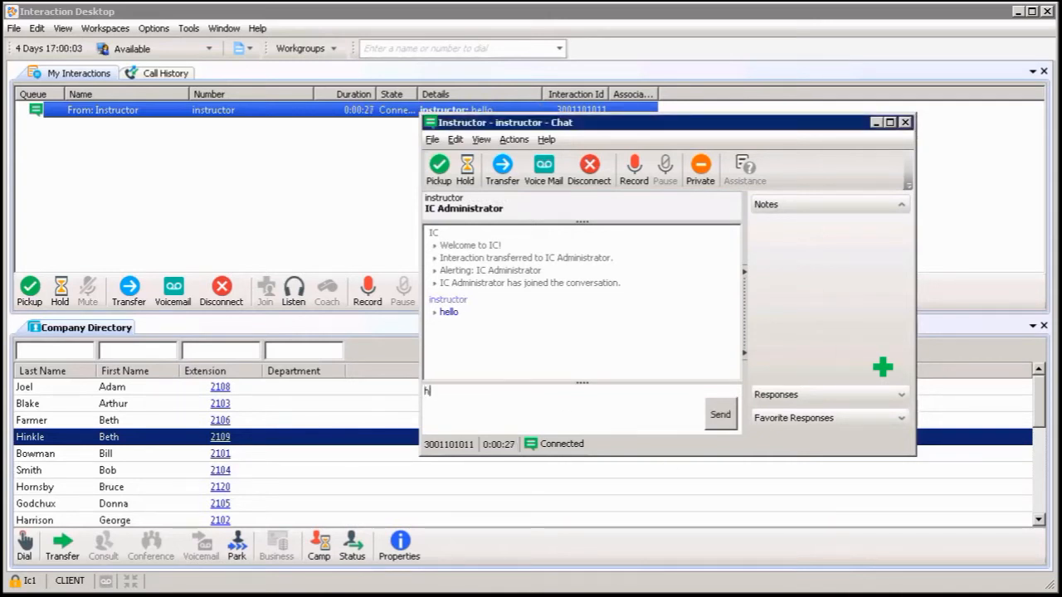
text(i how)
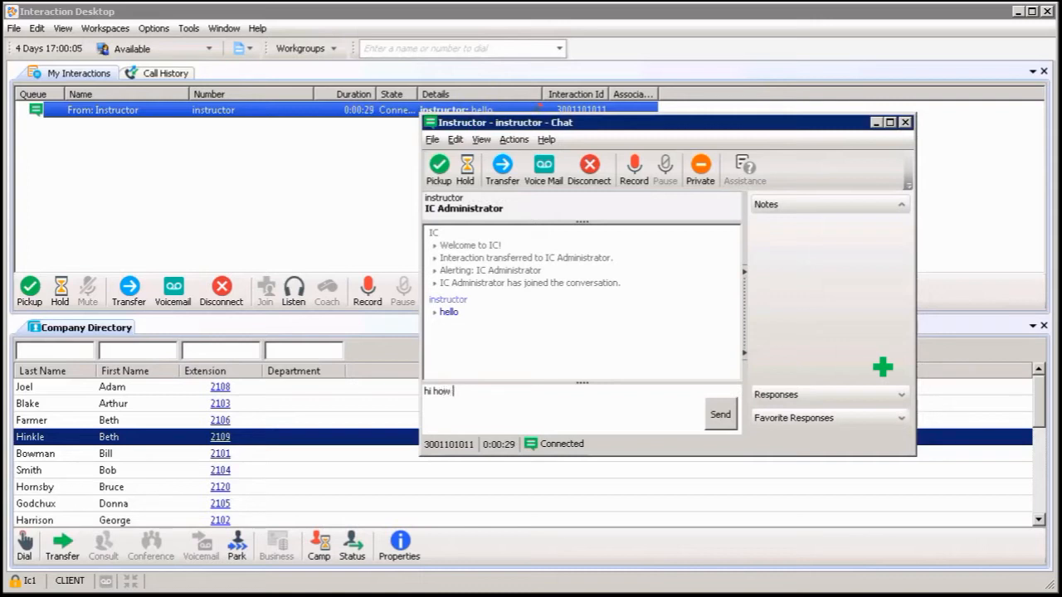
text(are you)
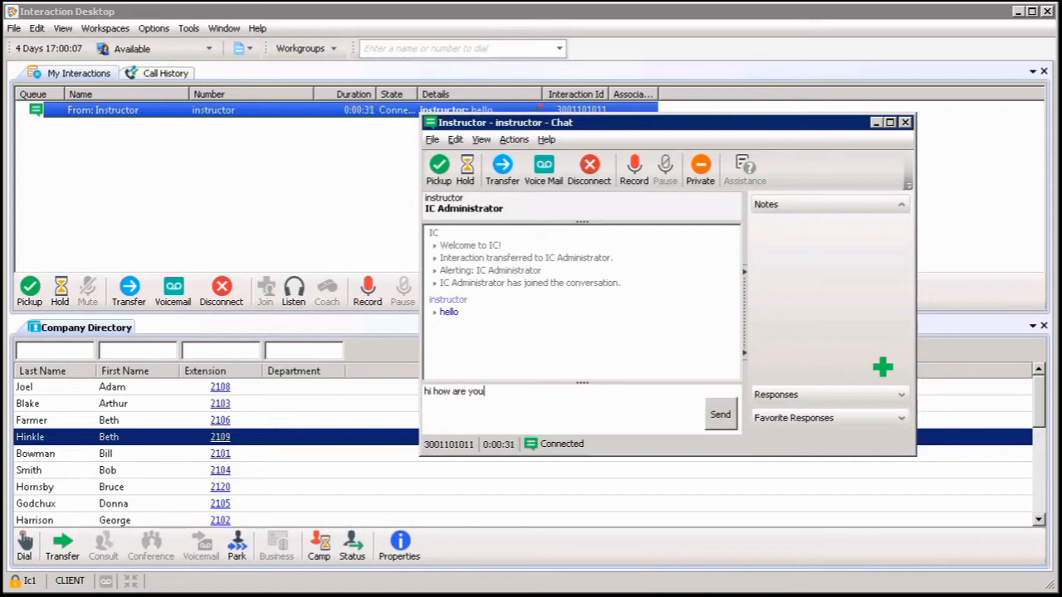
click(720, 415)
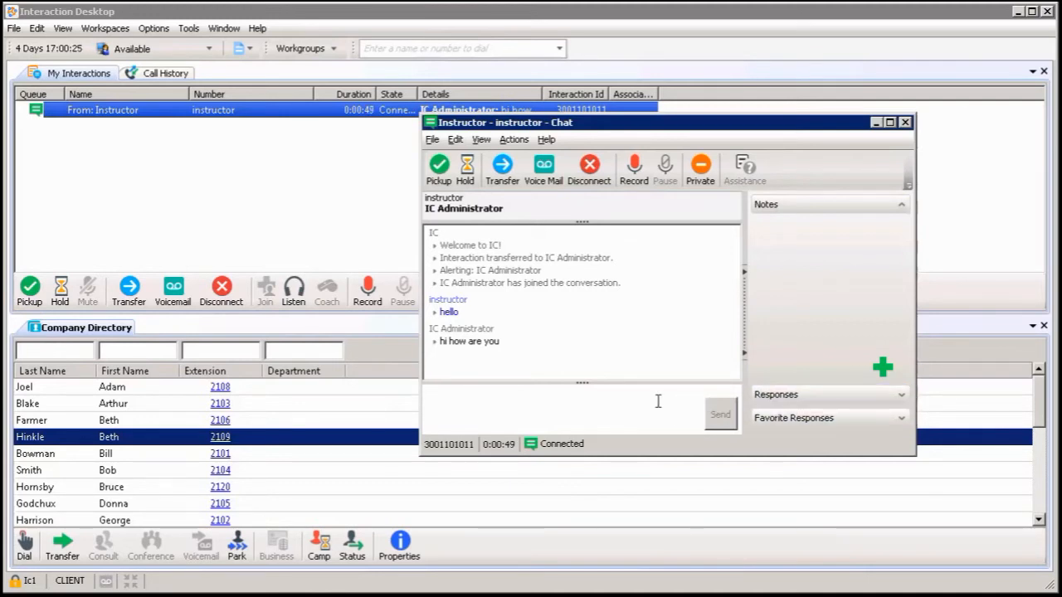
mouse_move(567, 299)
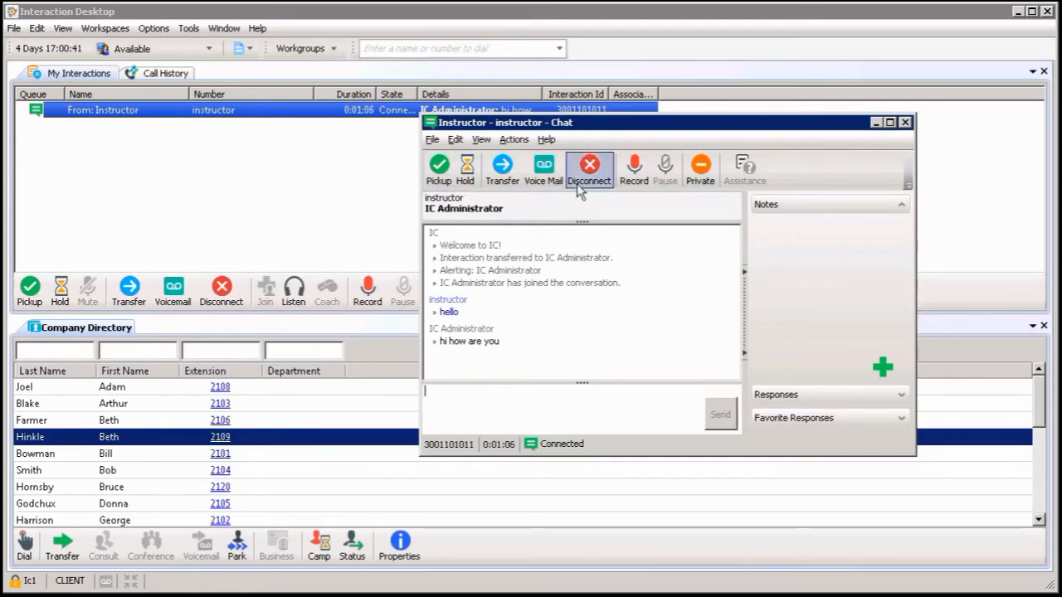
Disconnect the chat with Instructor so the conversation ends
click(589, 165)
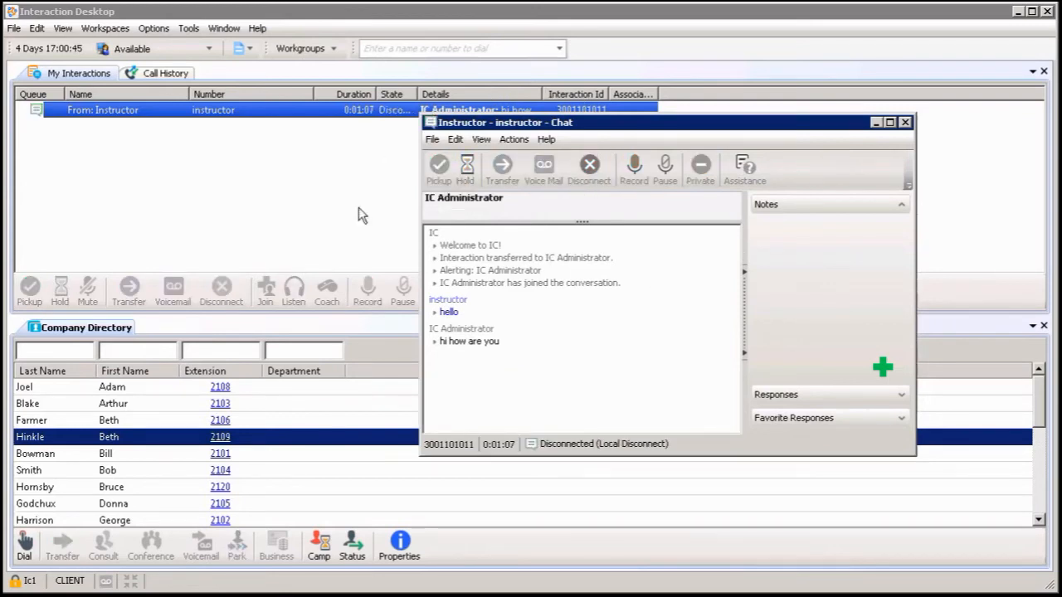
mouse_move(496, 266)
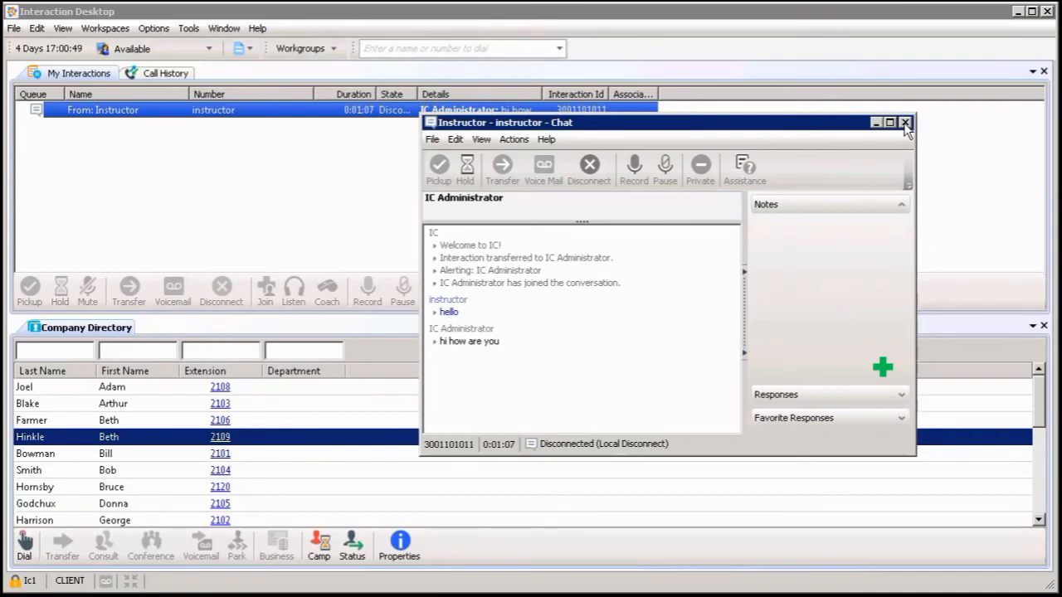
Close the Instructor chat window, leaving the disconnected interaction in the queue list
click(903, 122)
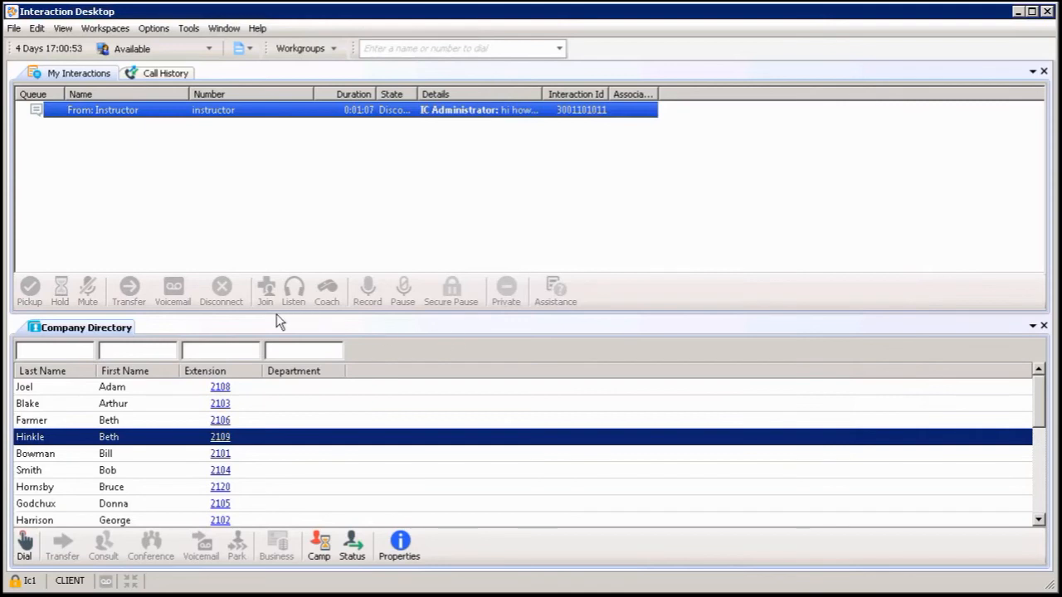
mouse_move(73, 474)
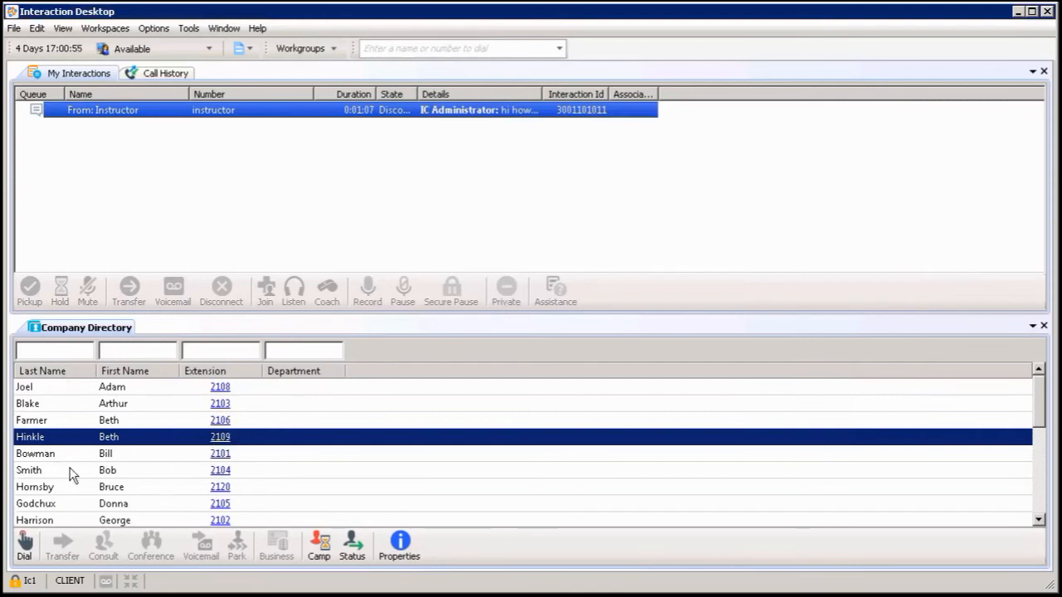
mouse_move(169, 415)
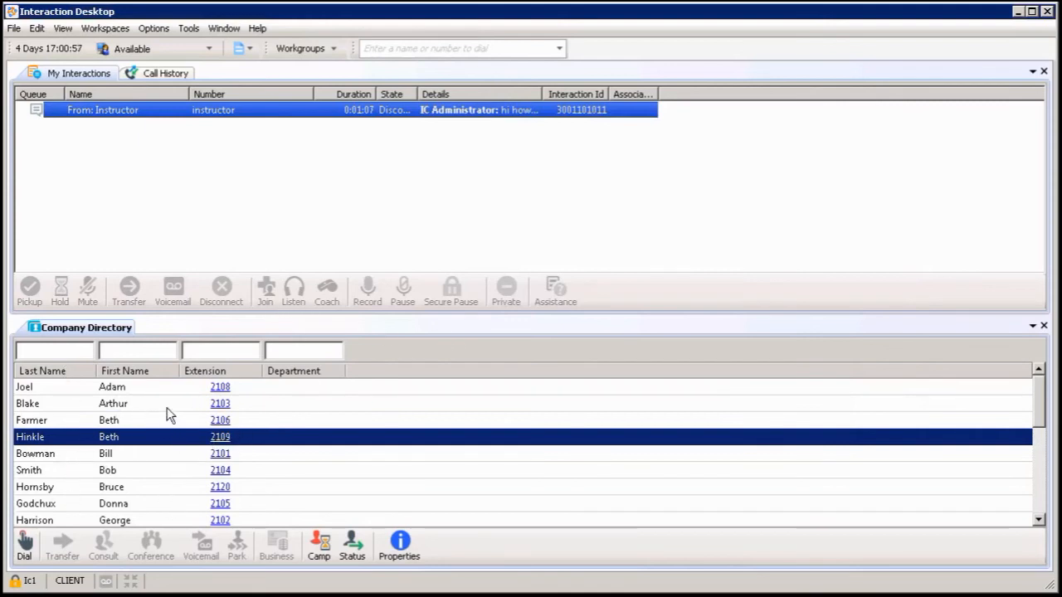
right_click(112, 403)
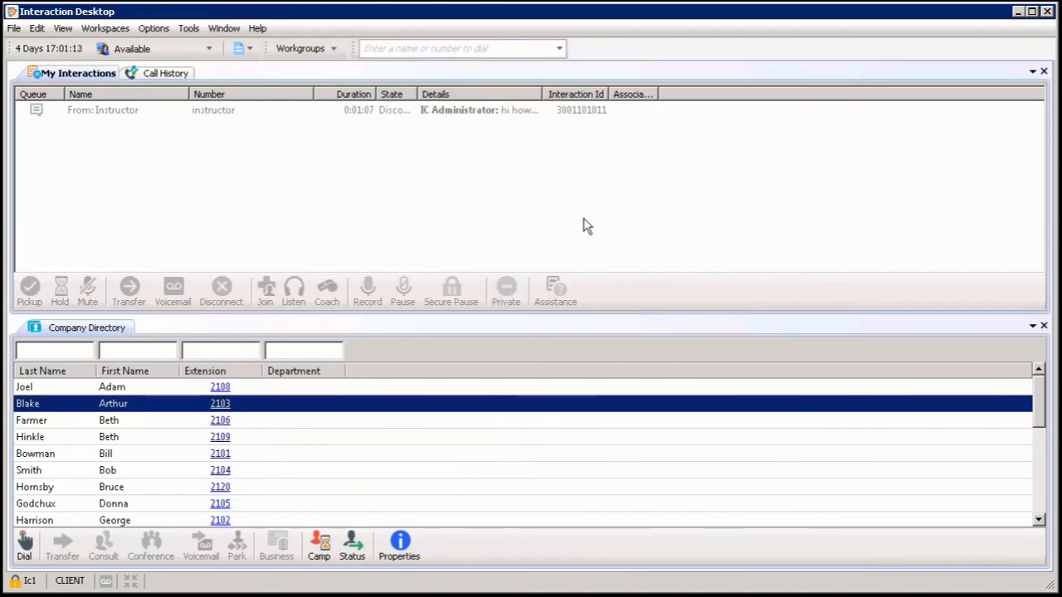
mouse_move(541, 217)
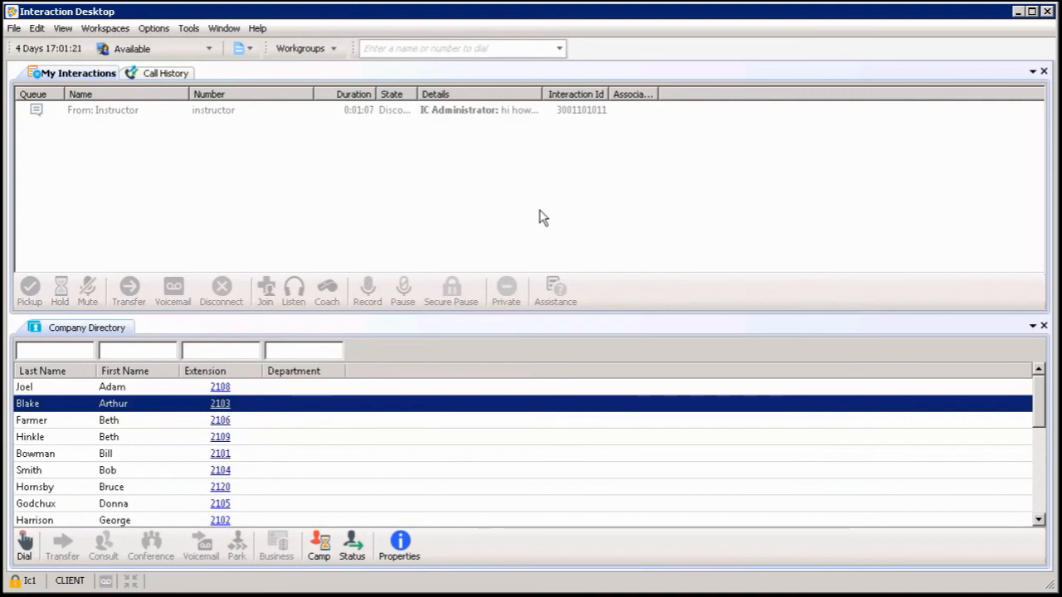
mouse_move(375, 399)
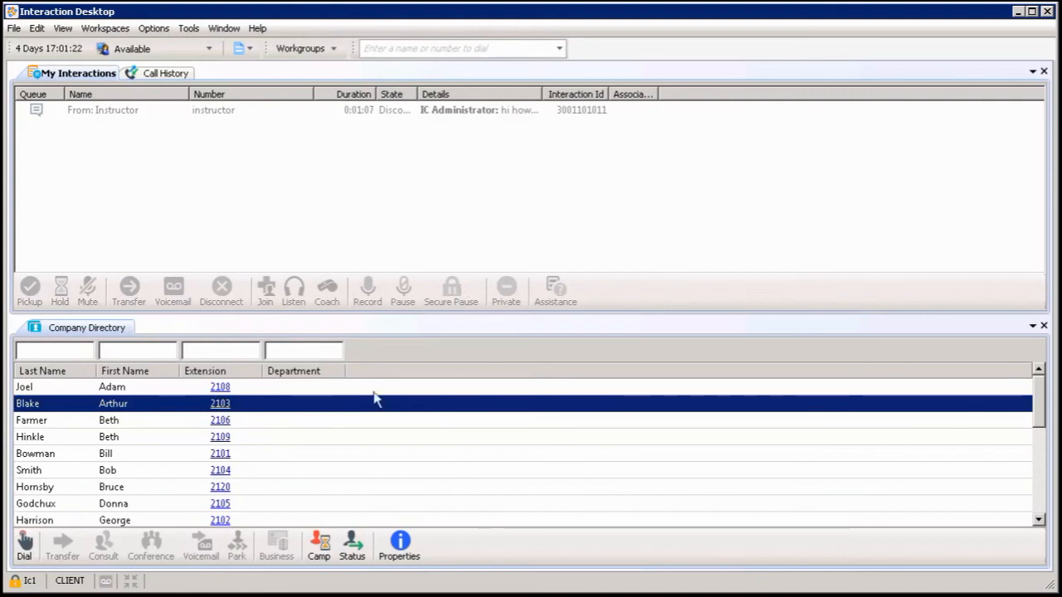